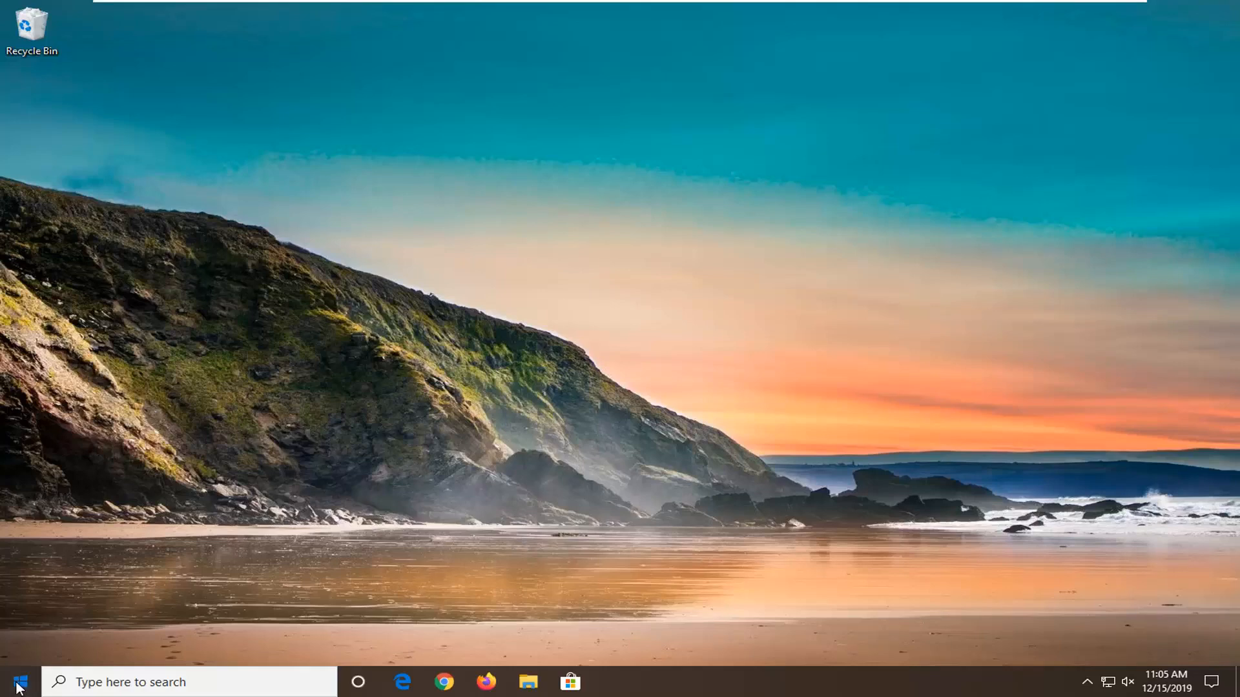
Search the Start menu for 'calendar' and launch the Calendar app.
type("cakl")
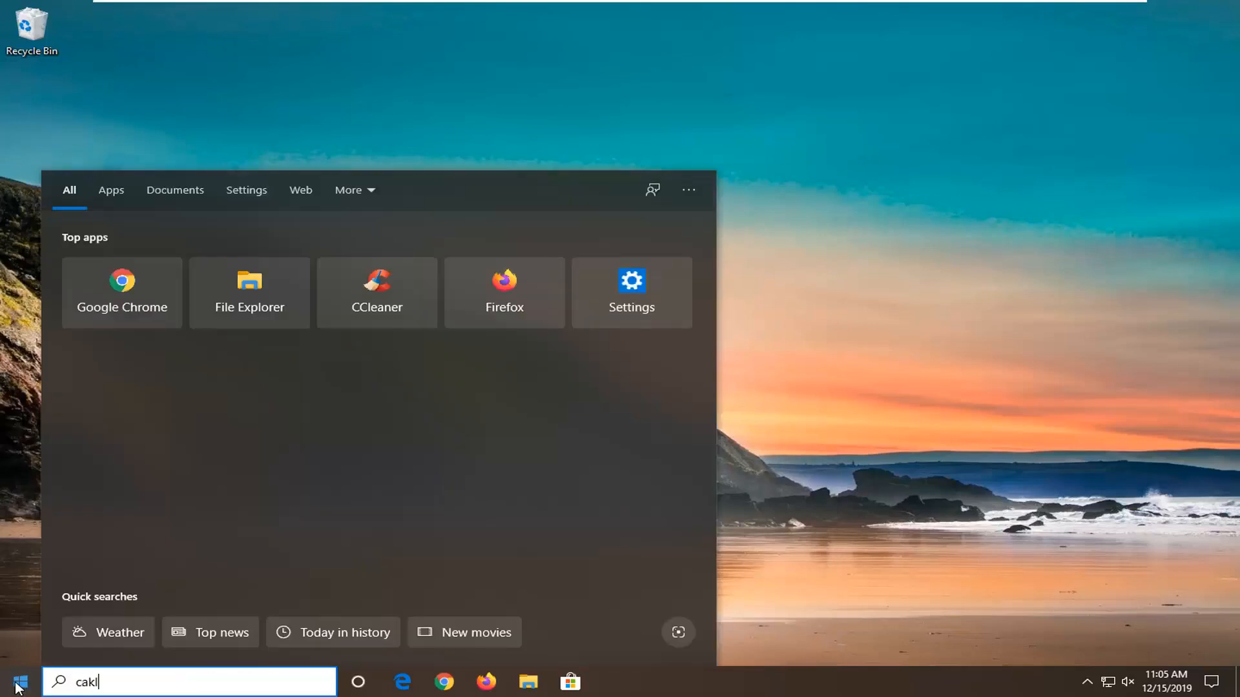
type("alebd")
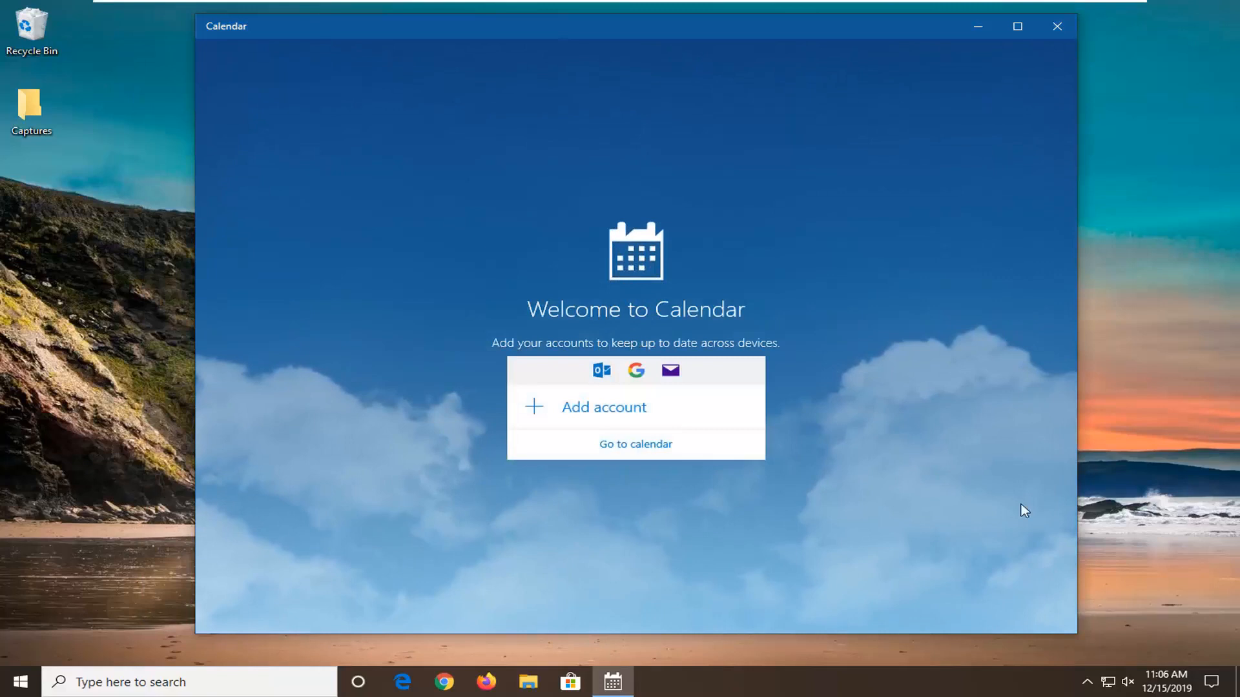
Skip account setup to the December 2019 month view and show the settings list.
left_click(635, 444)
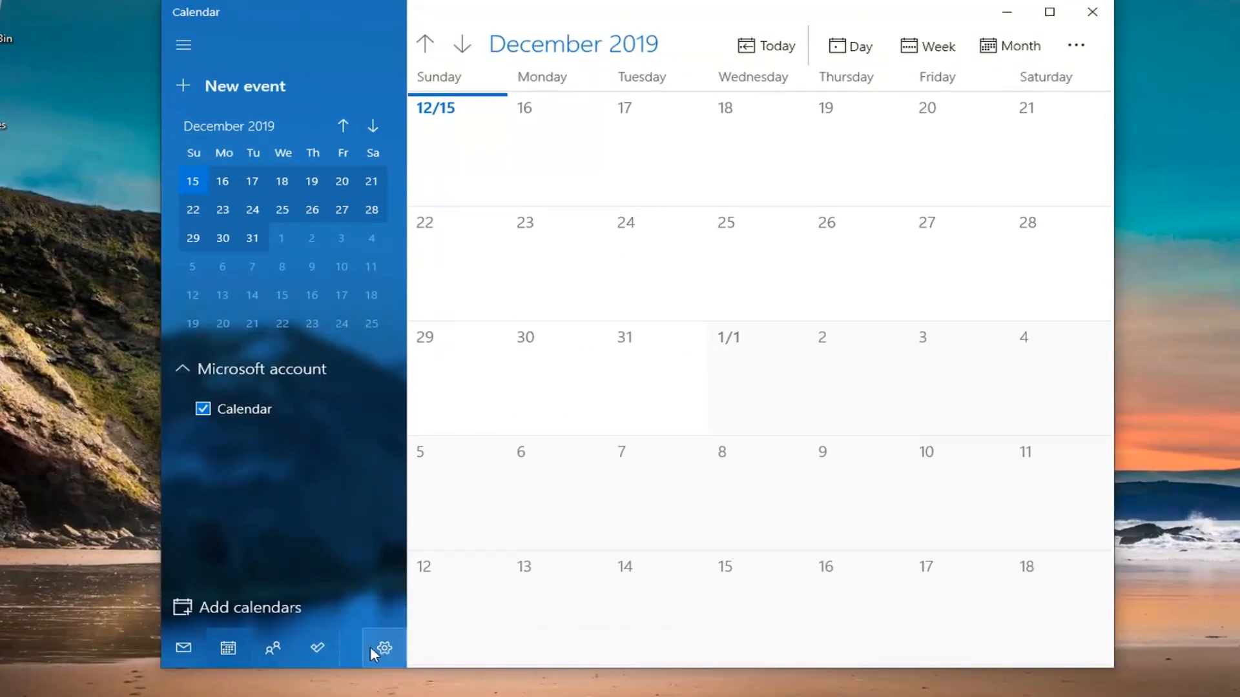
left_click(383, 647)
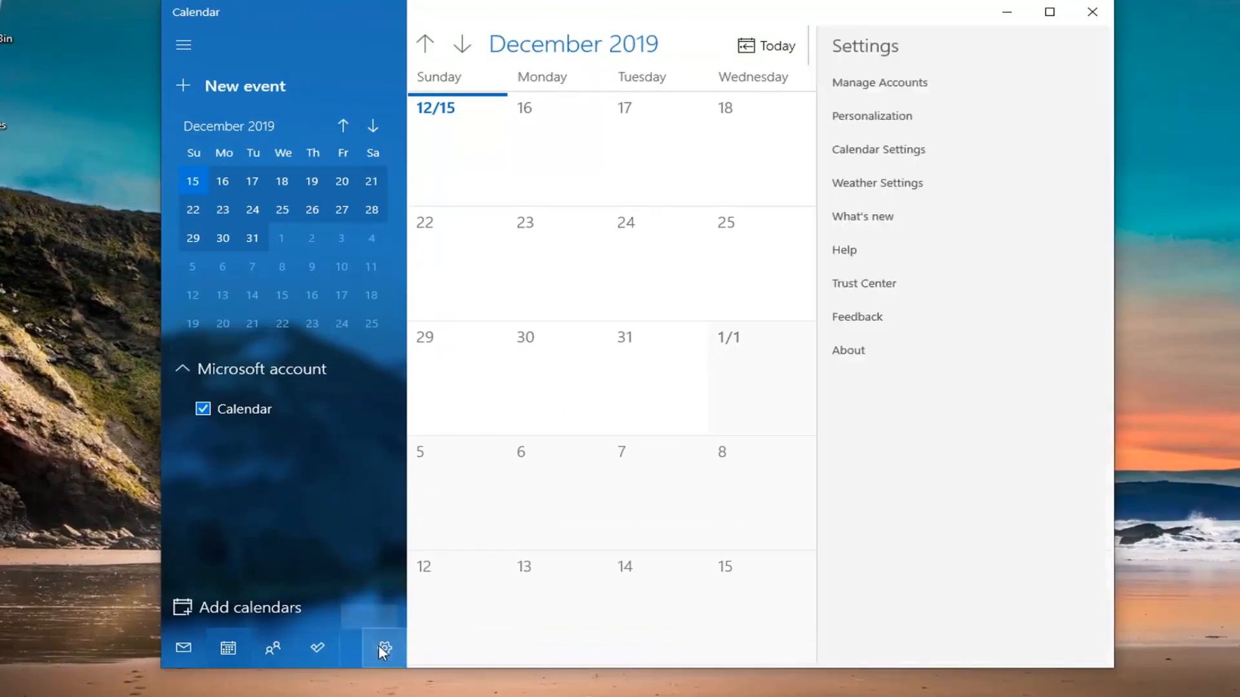
mouse_move(888, 150)
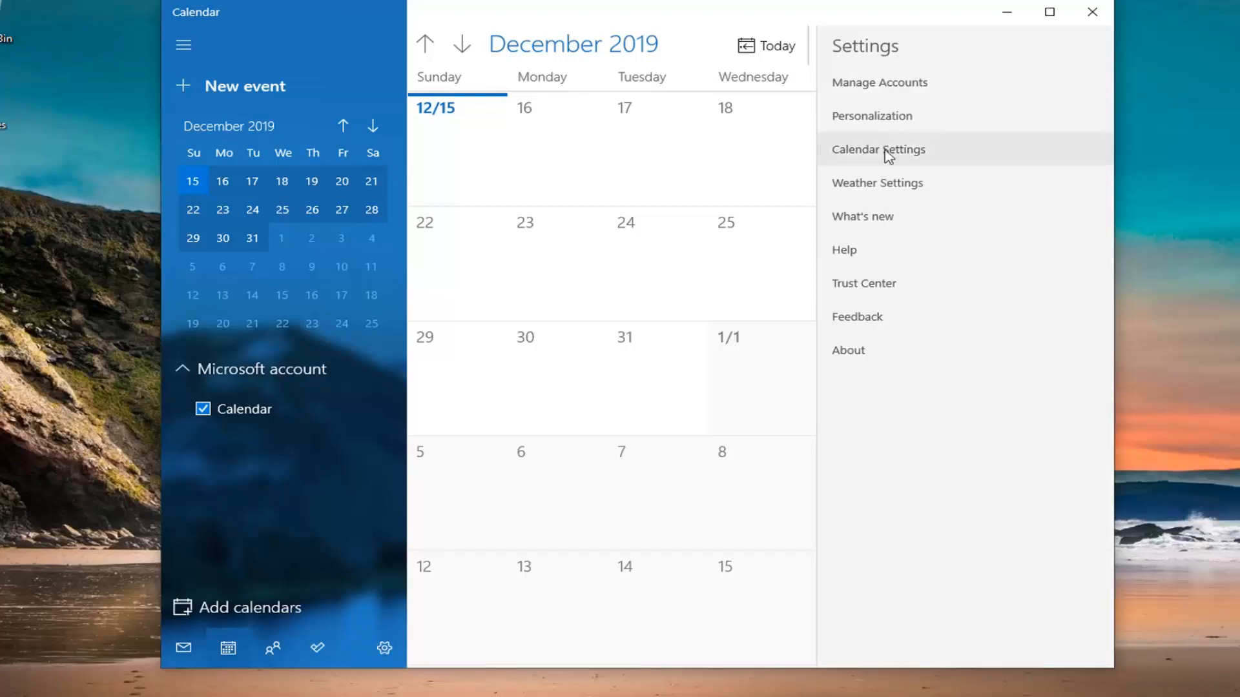
mouse_move(908, 465)
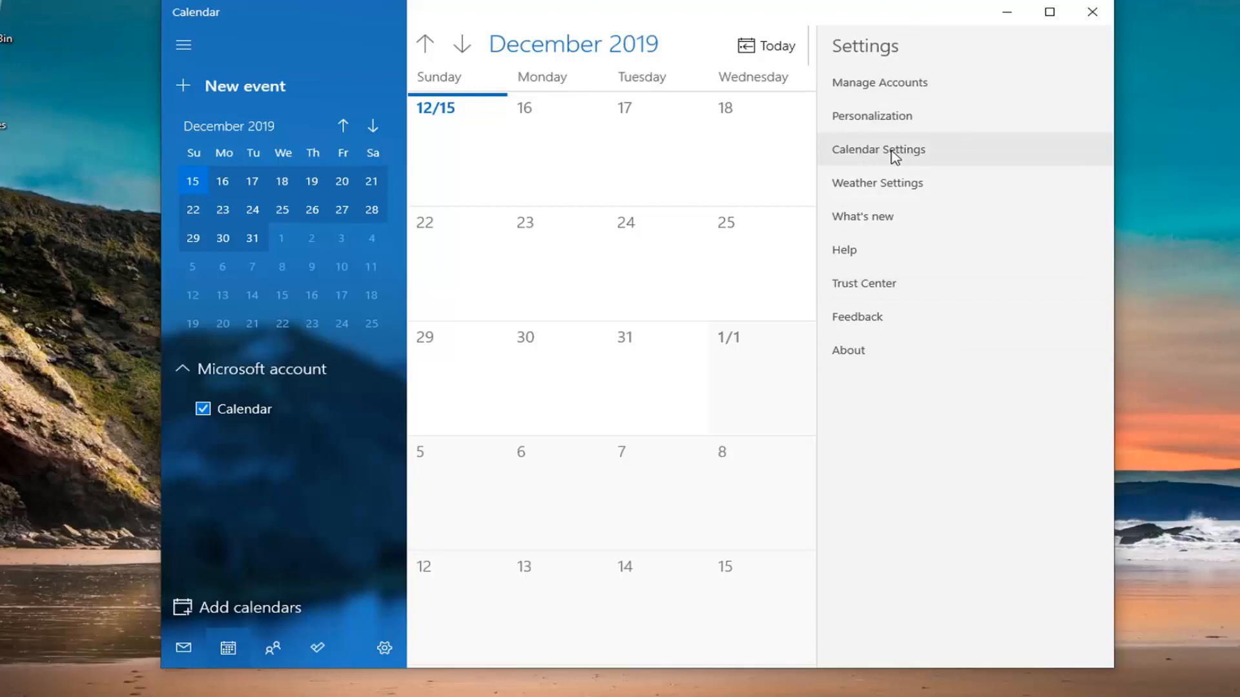
In Calendar Settings, check Monday–Friday as work days, keeping Sunday as first day of week.
left_click(877, 149)
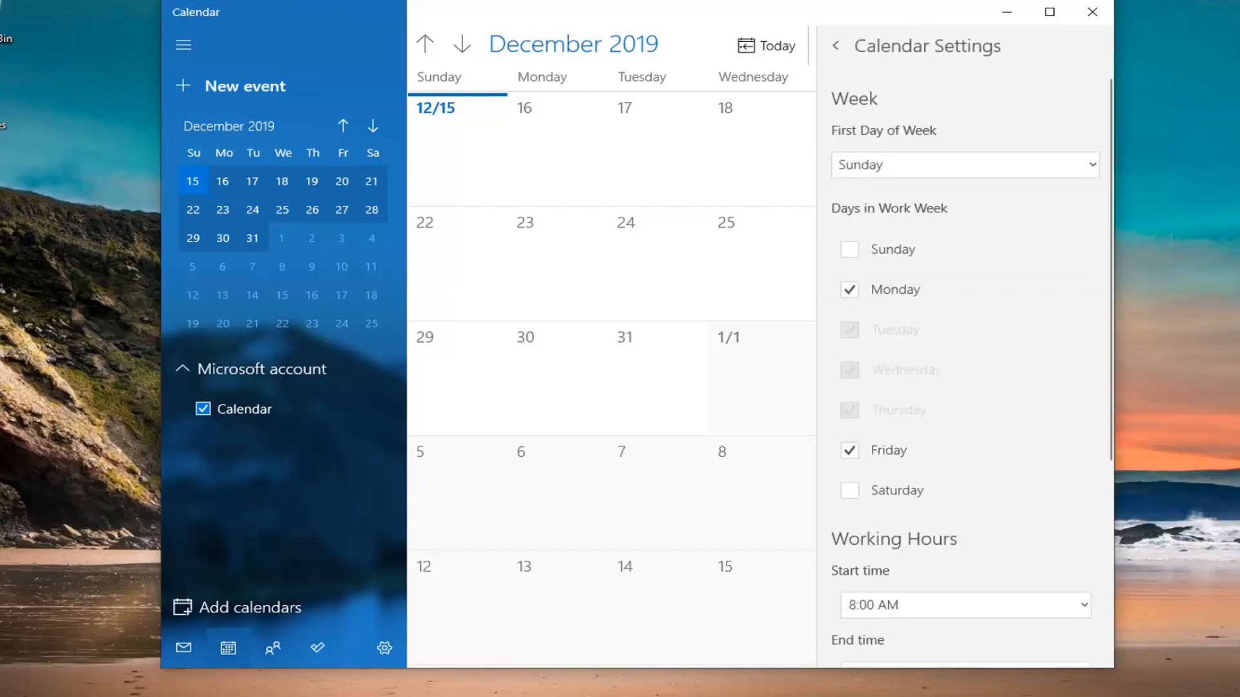
mouse_move(855, 346)
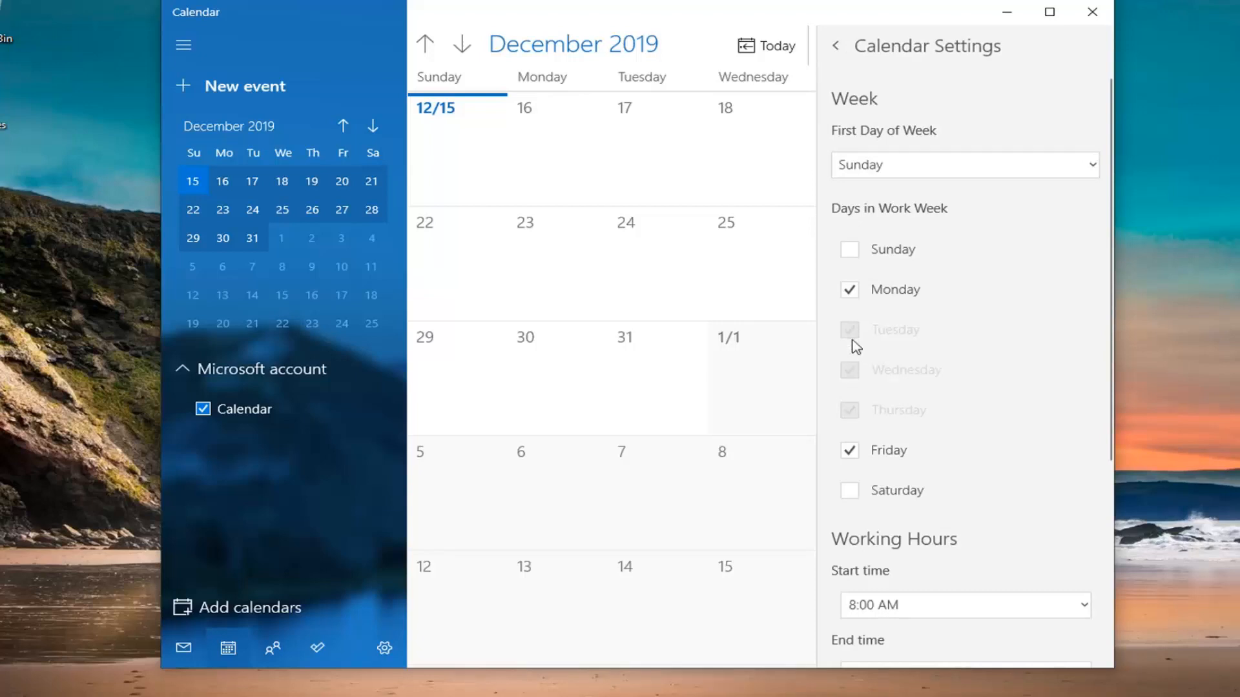
left_click(849, 451)
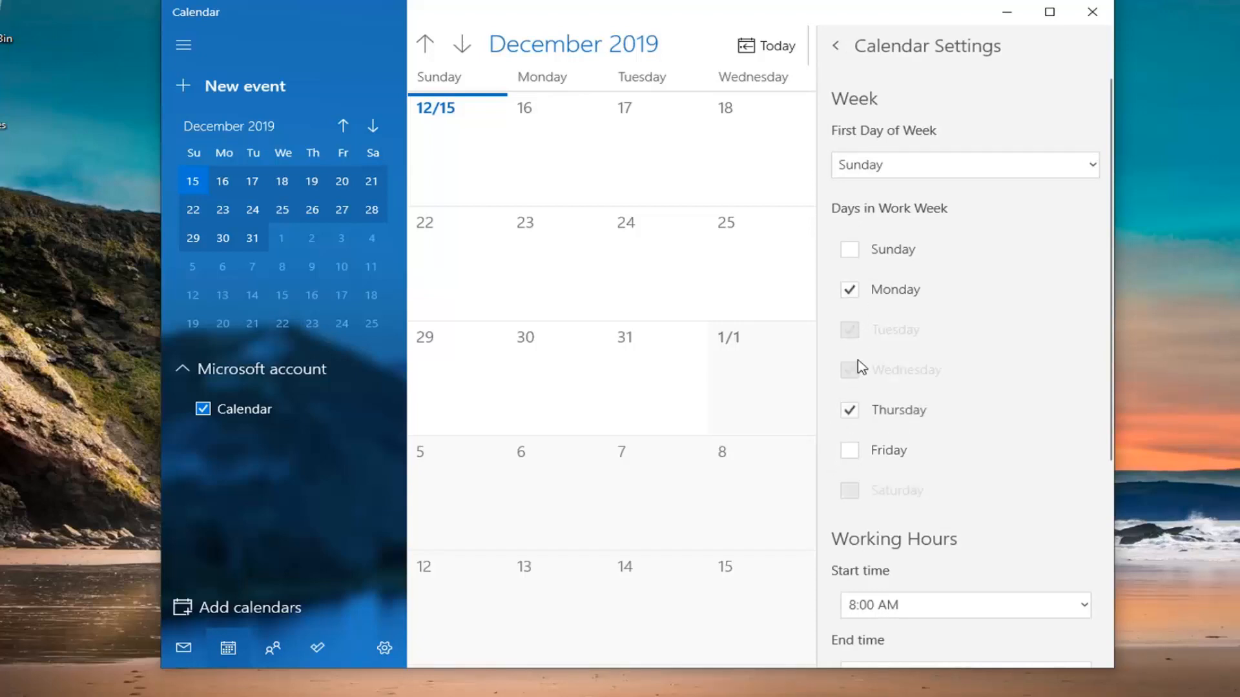
left_click(849, 370)
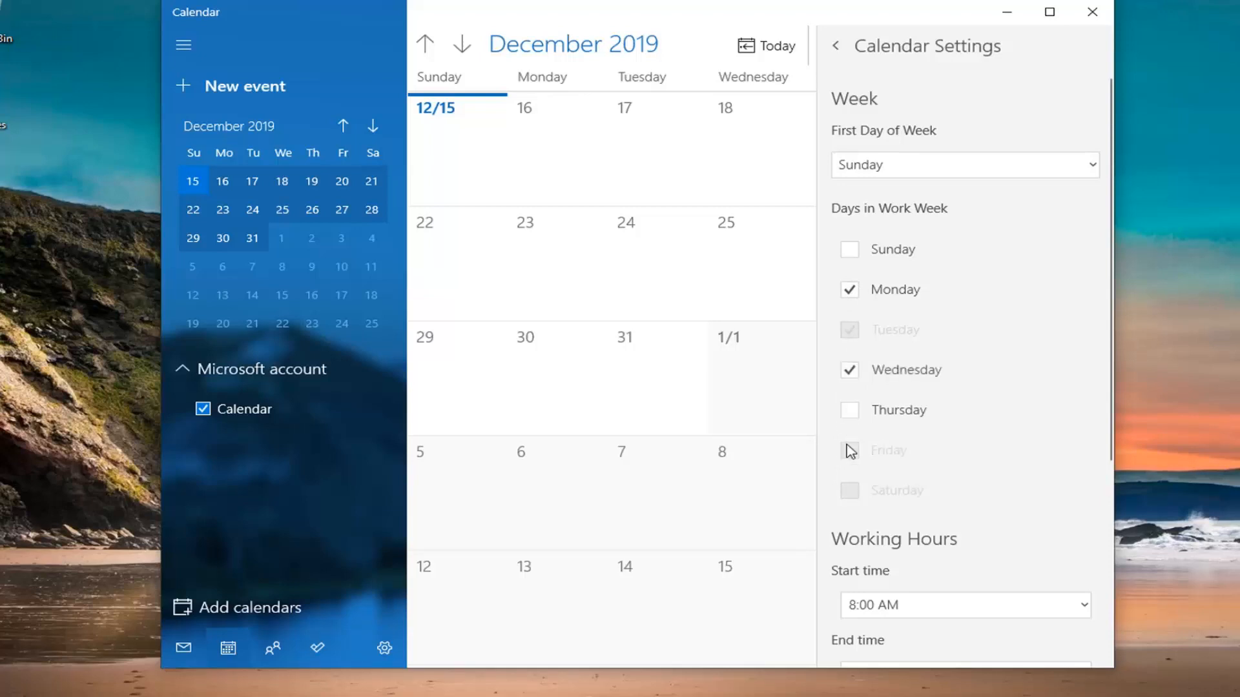
mouse_move(870, 433)
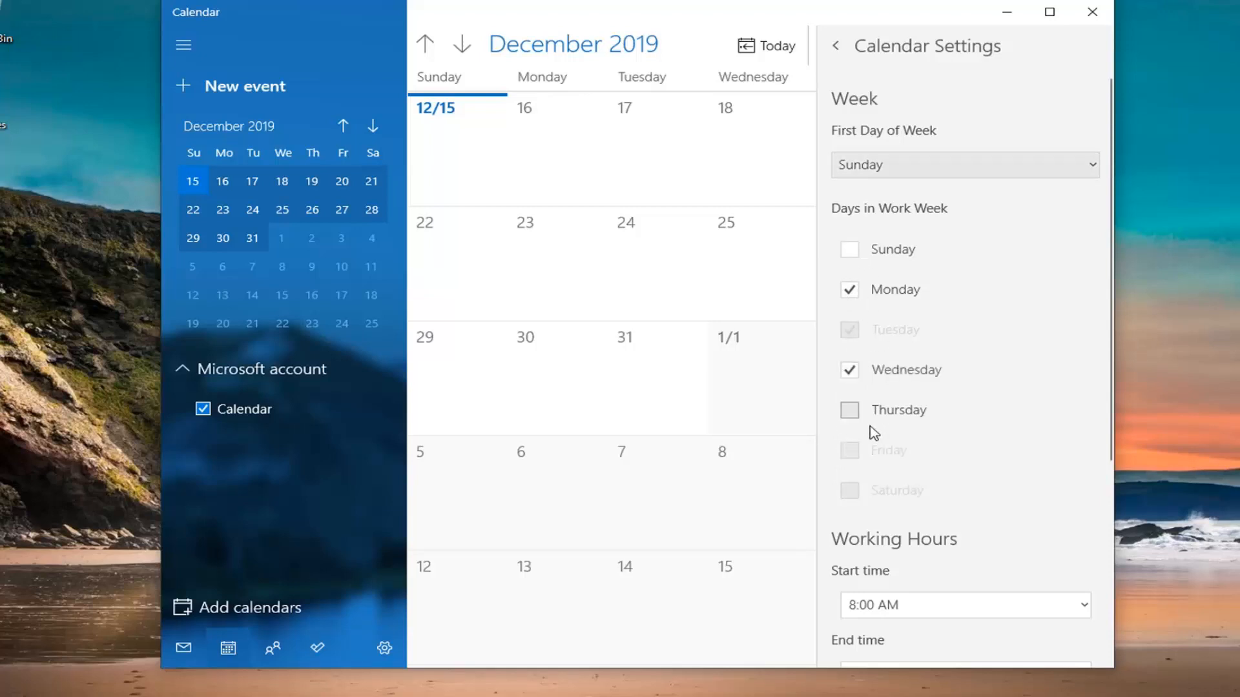
left_click(963, 165)
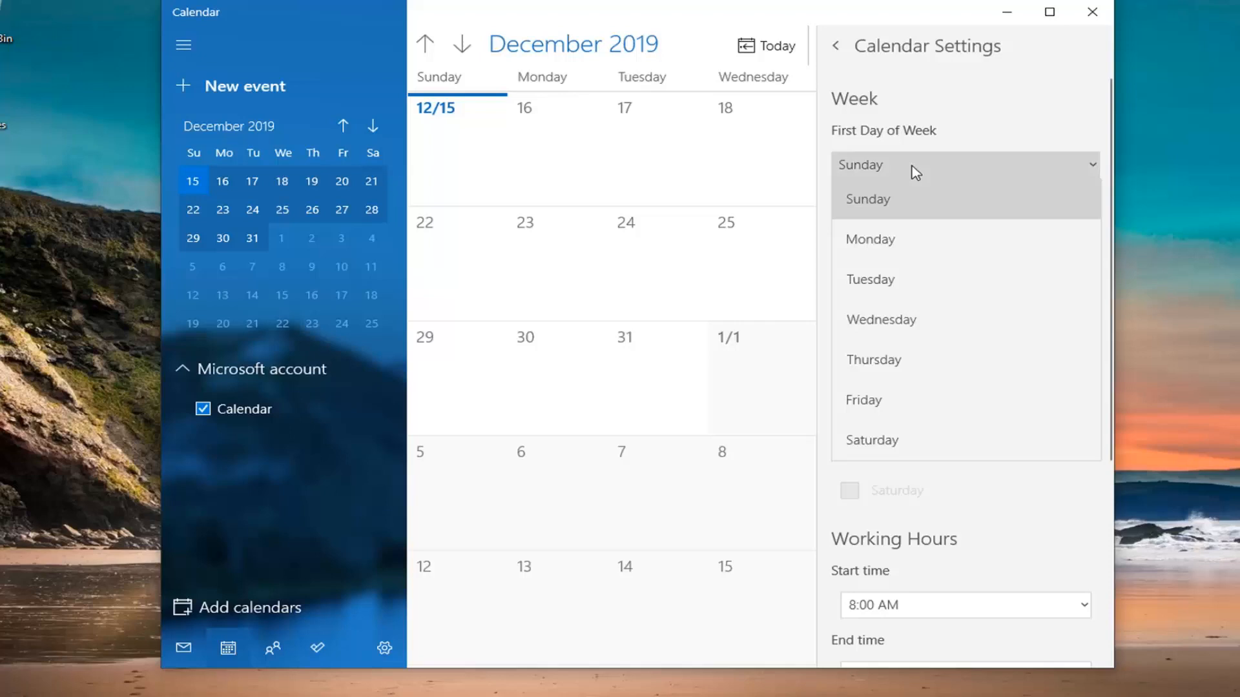
left_click(867, 198)
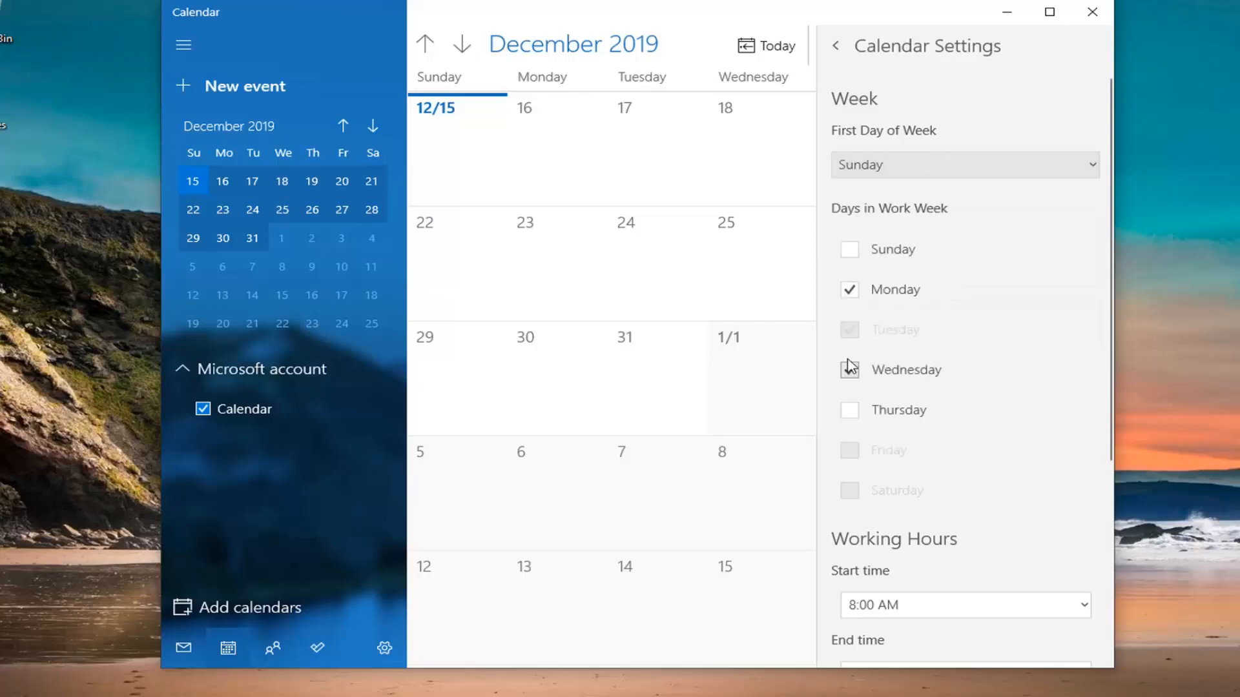
left_click(849, 369)
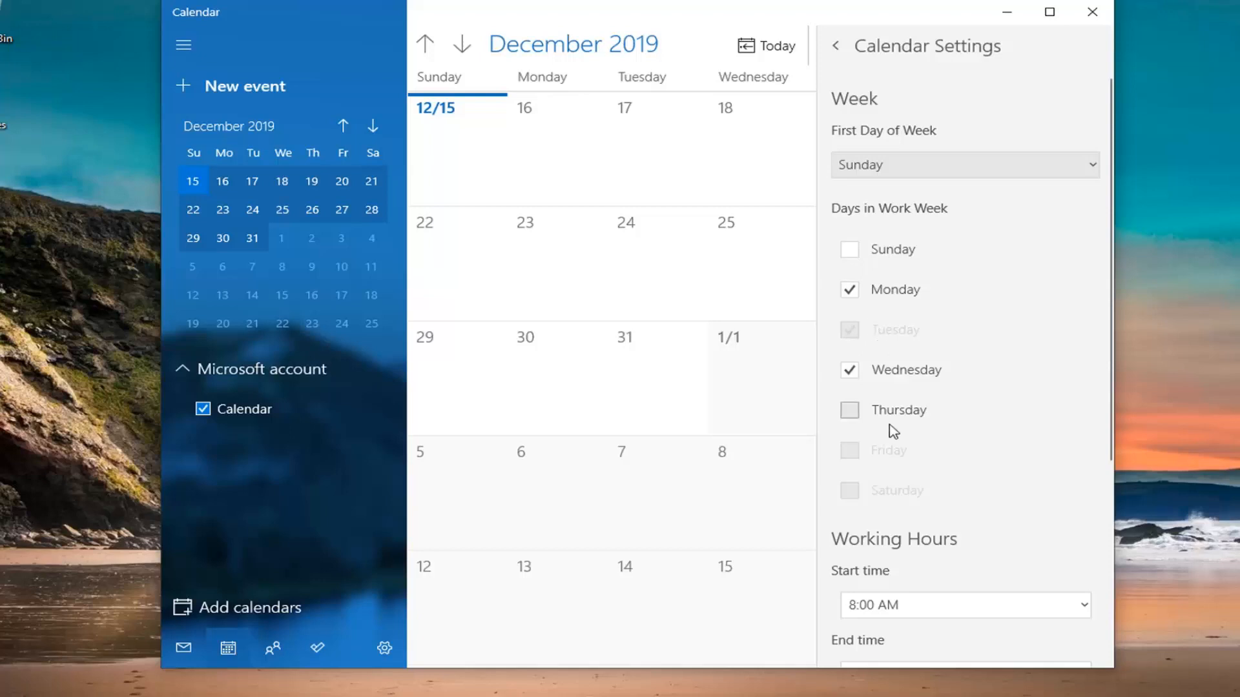
mouse_move(849, 427)
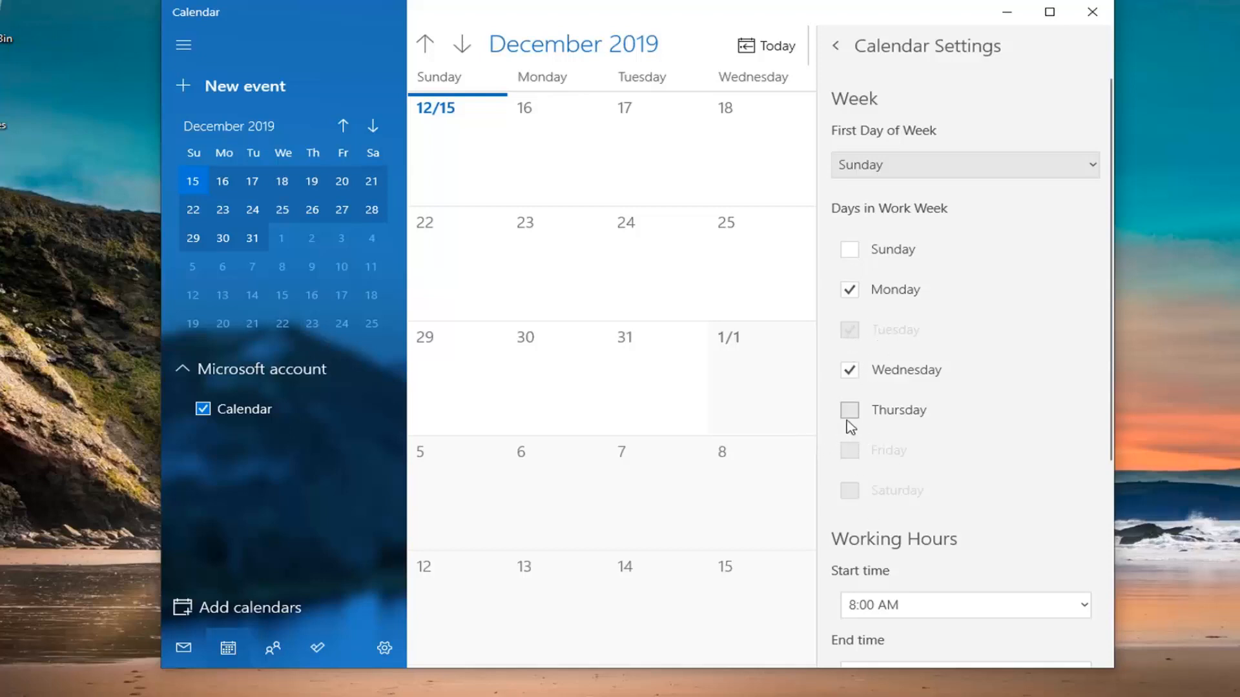
mouse_move(842, 422)
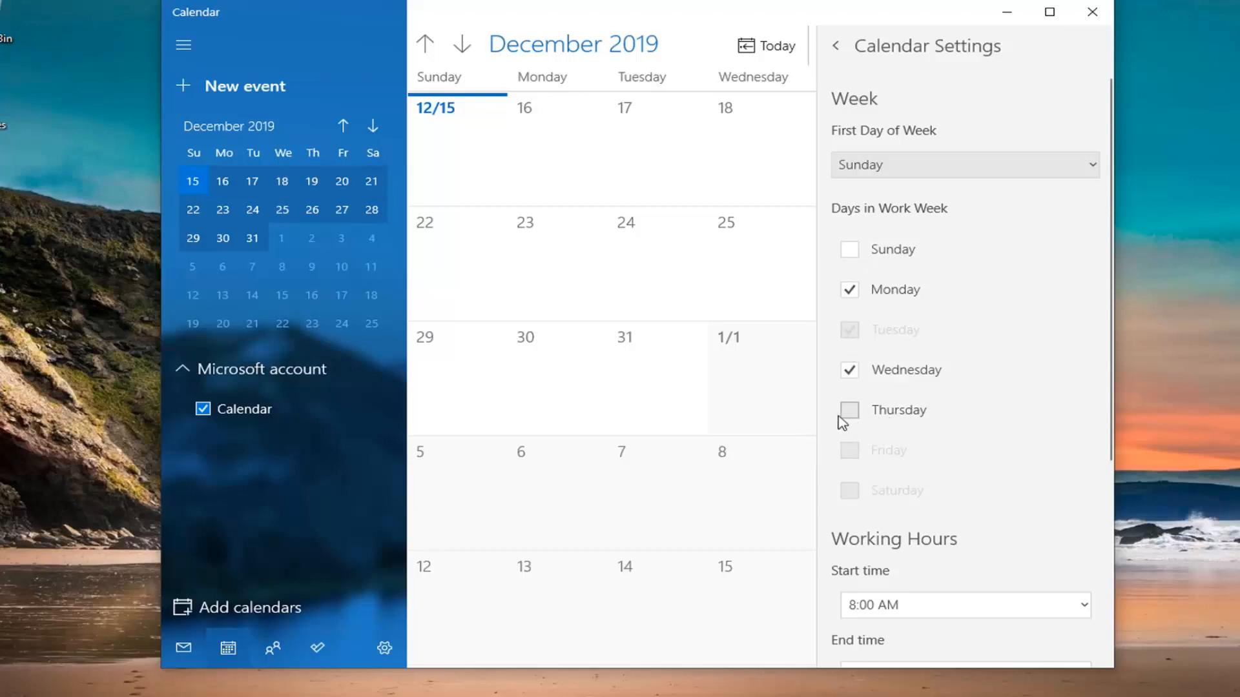
left_click(849, 450)
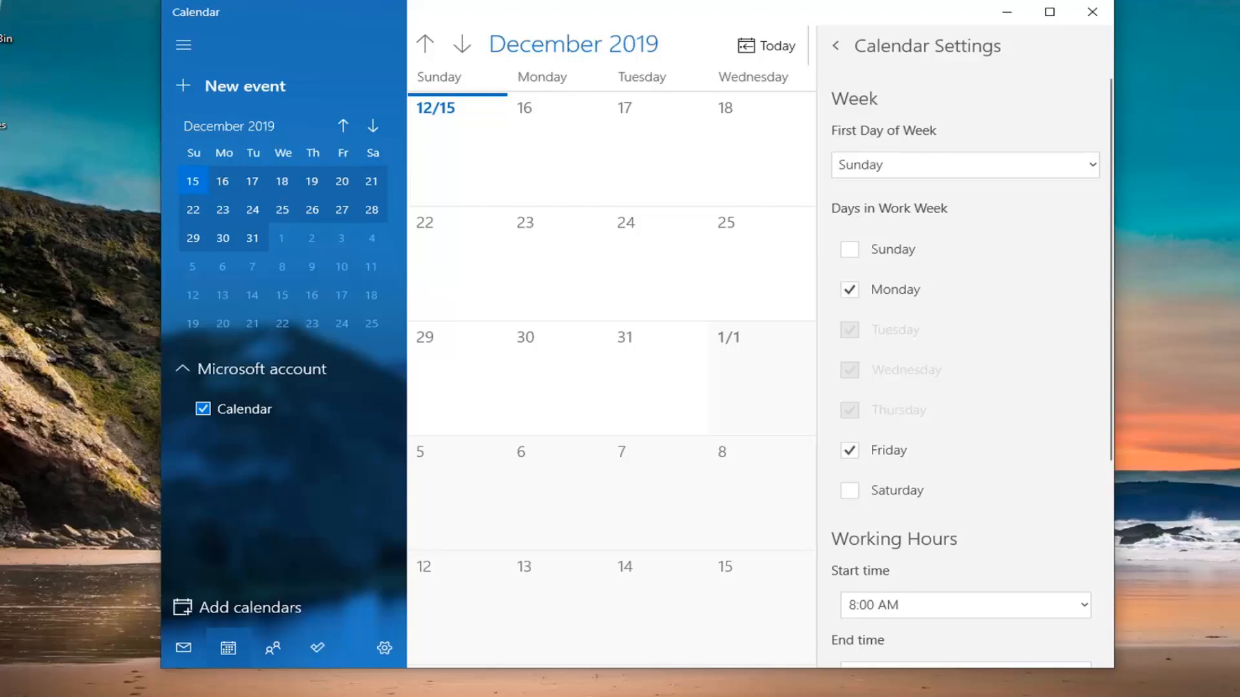
scroll("down", 3)
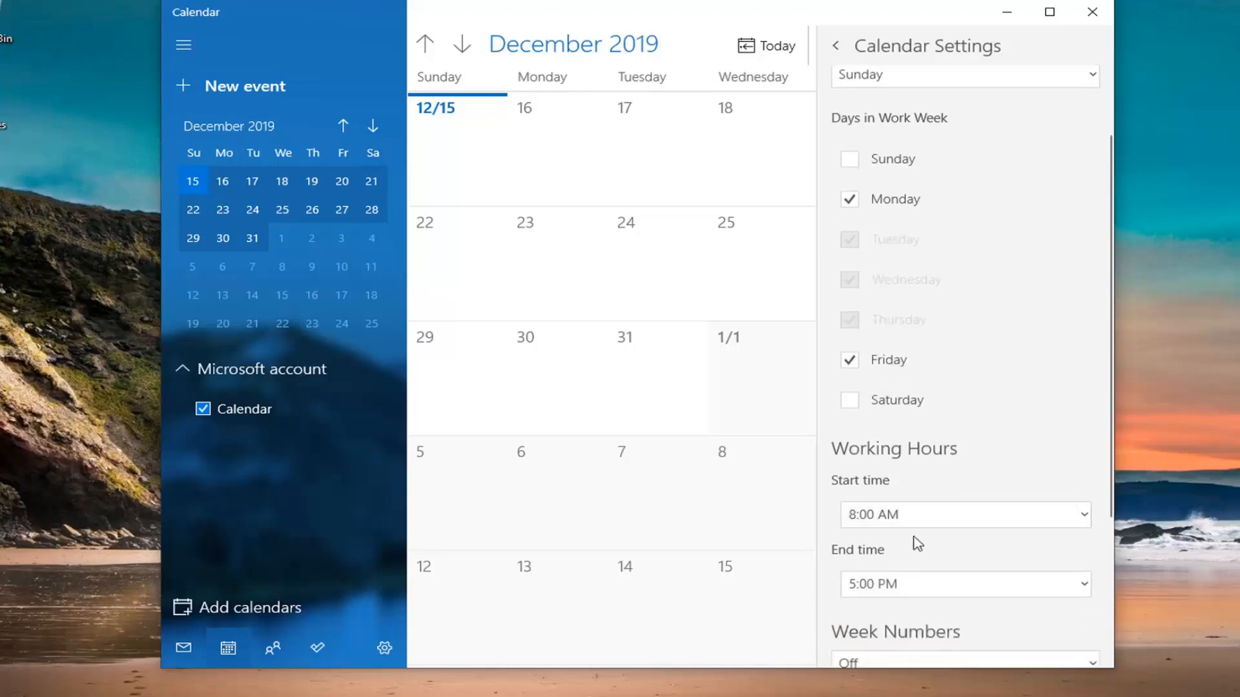
scroll("down", 3)
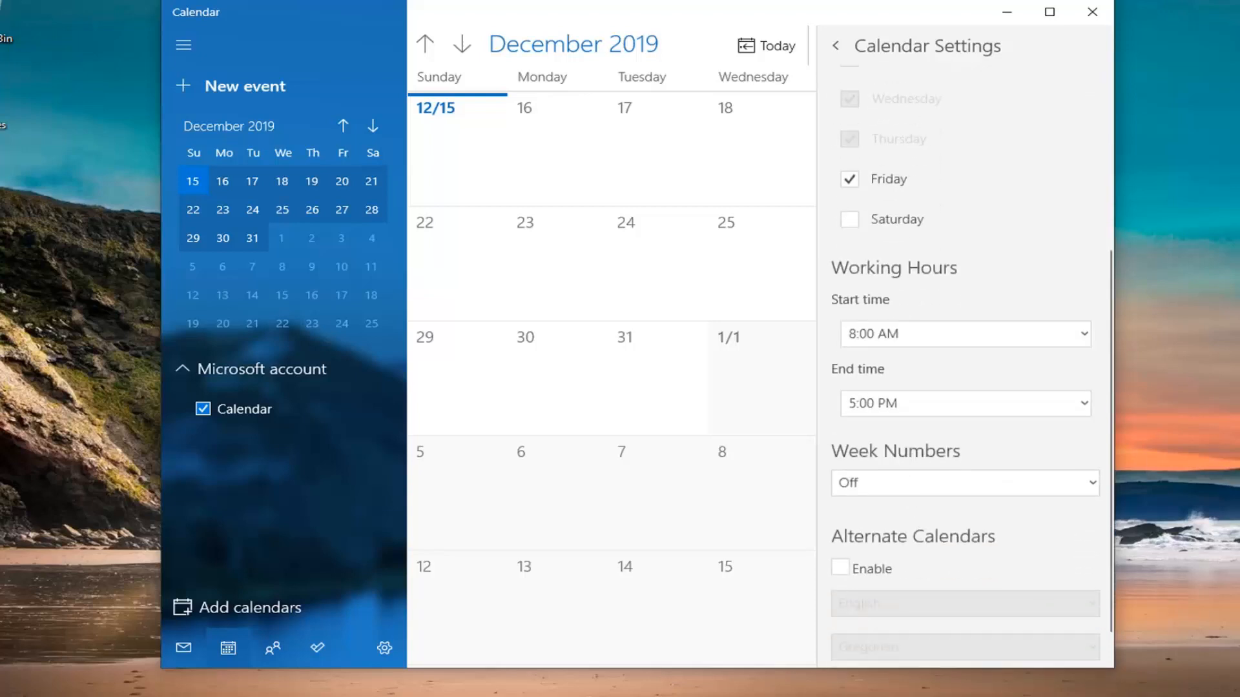
scroll("down", 3)
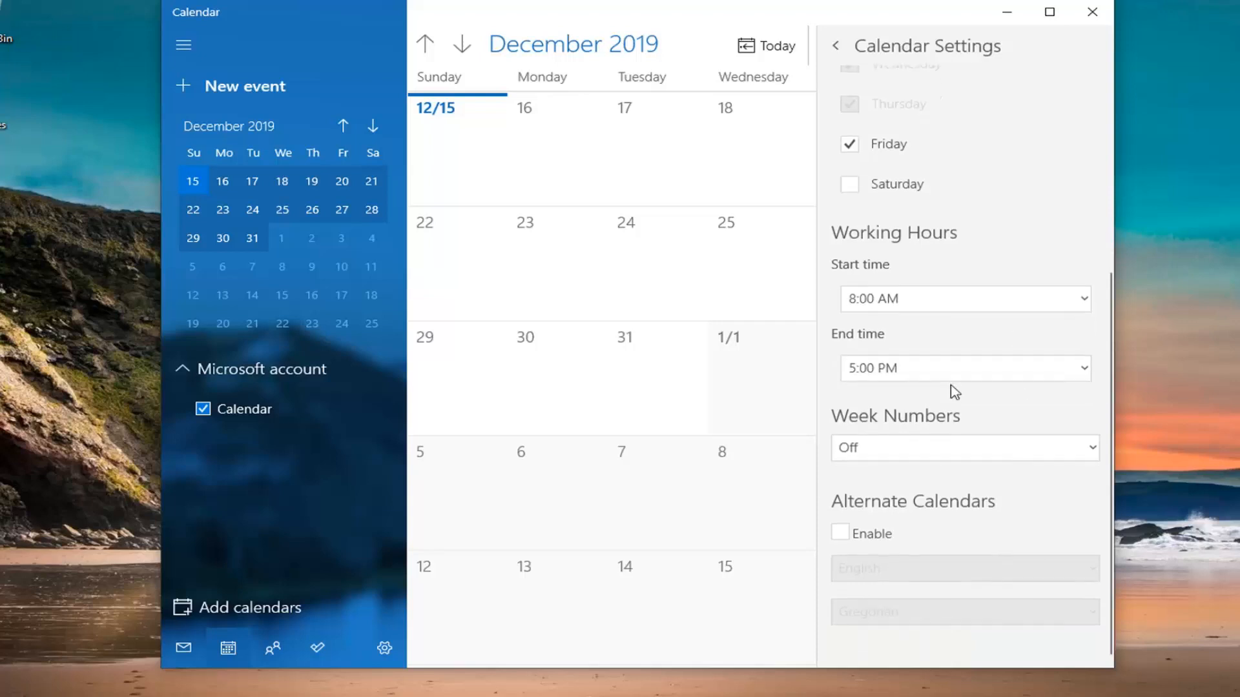
scroll("up", 3)
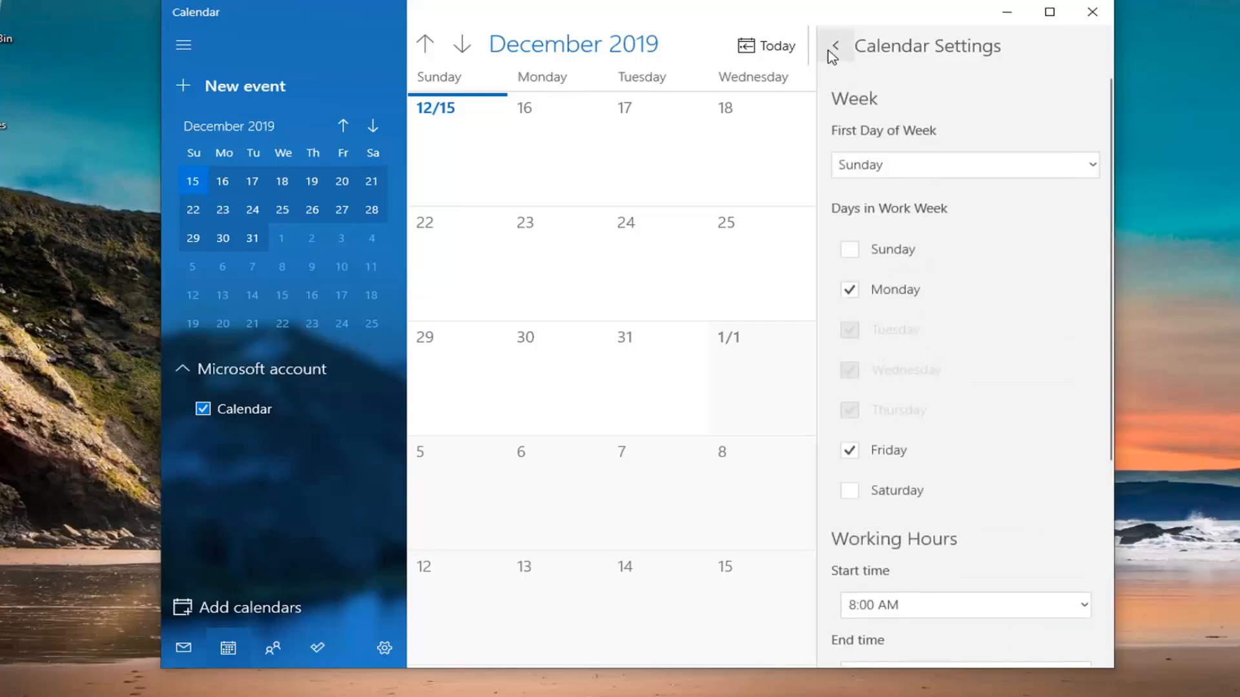
Dismiss settings, show the Monday–Friday work week view, then the full seven-day week.
left_click(343, 126)
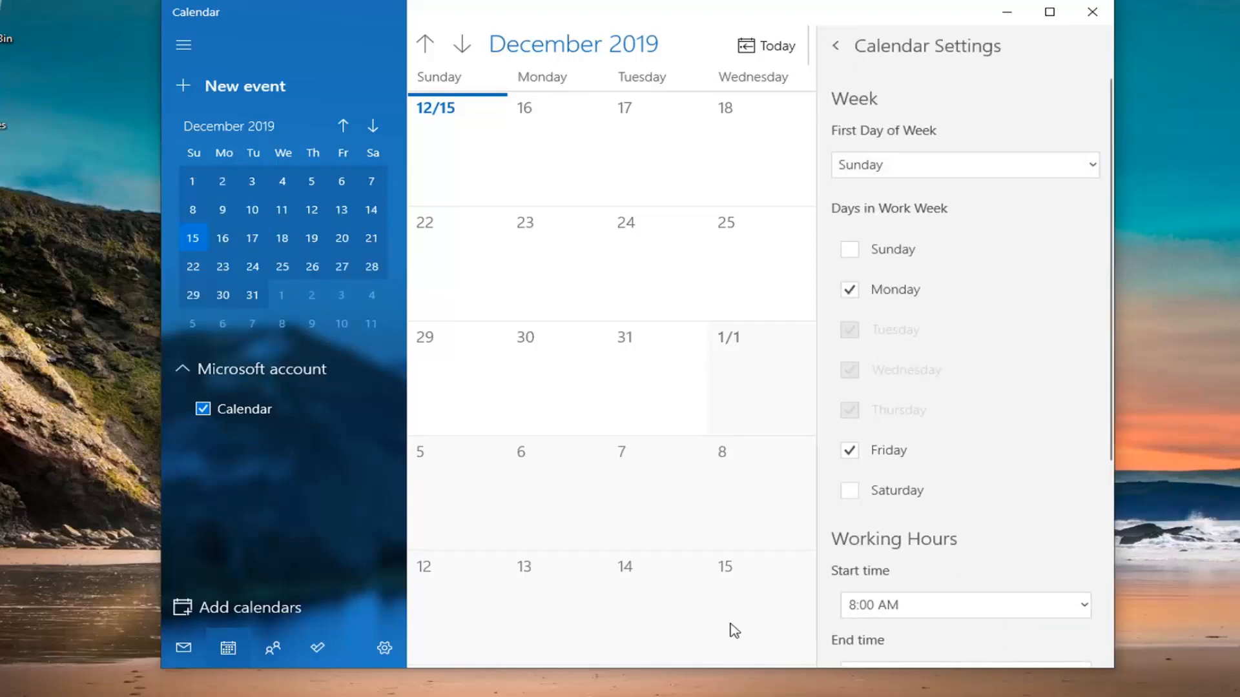
left_click(836, 45)
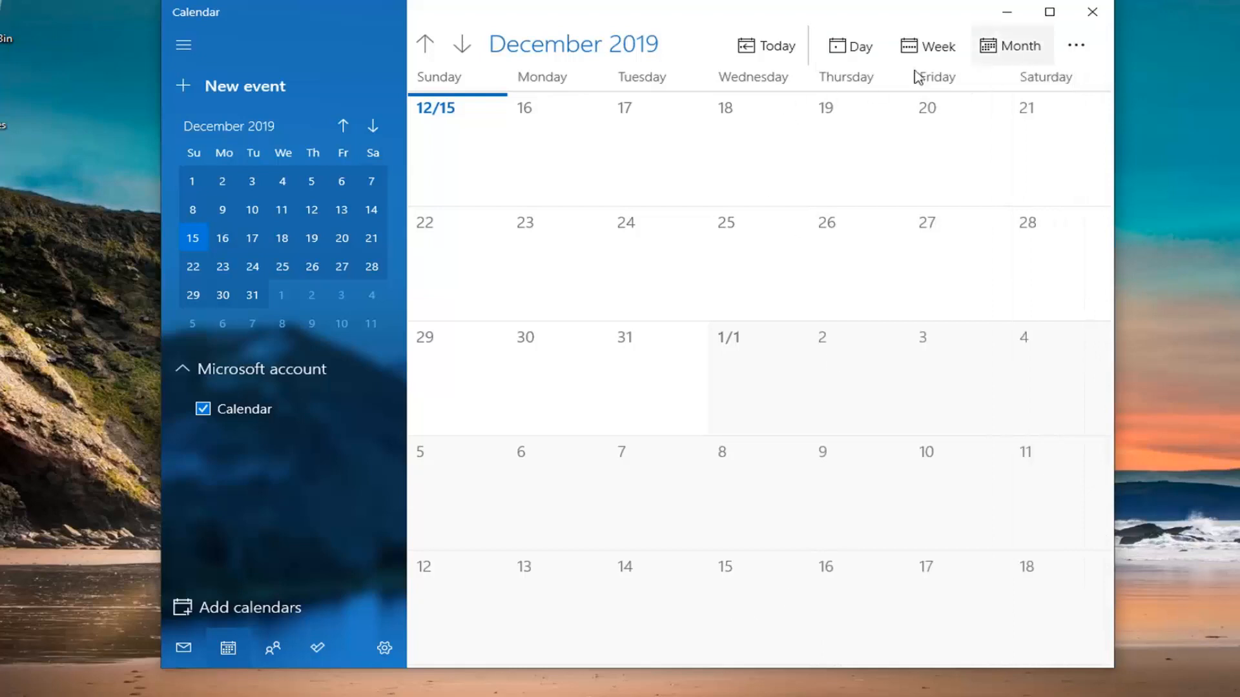
mouse_move(936, 45)
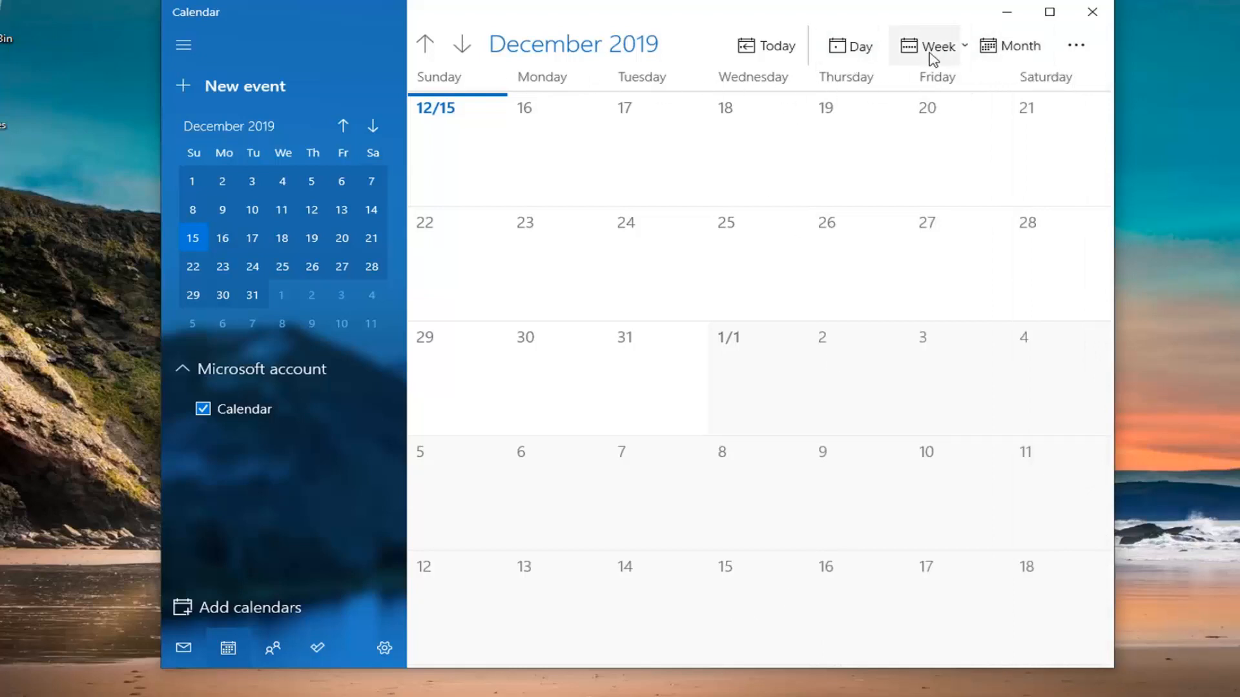
left_click(965, 45)
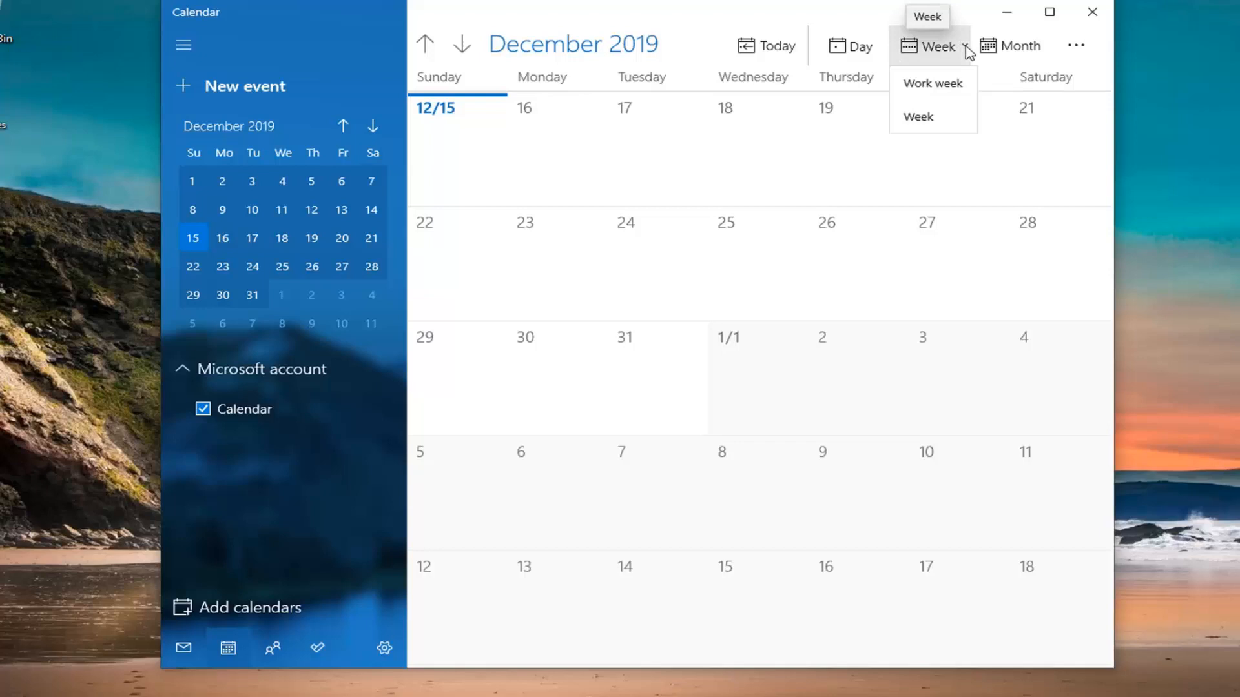
mouse_move(931, 83)
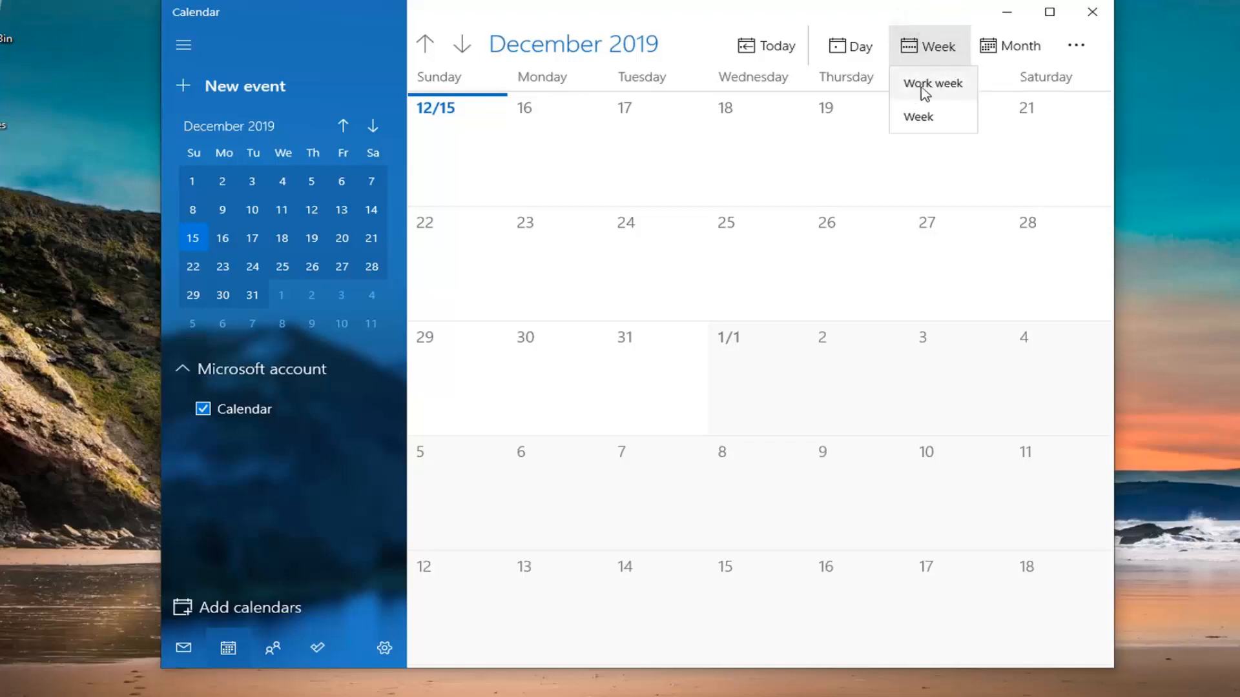
left_click(931, 83)
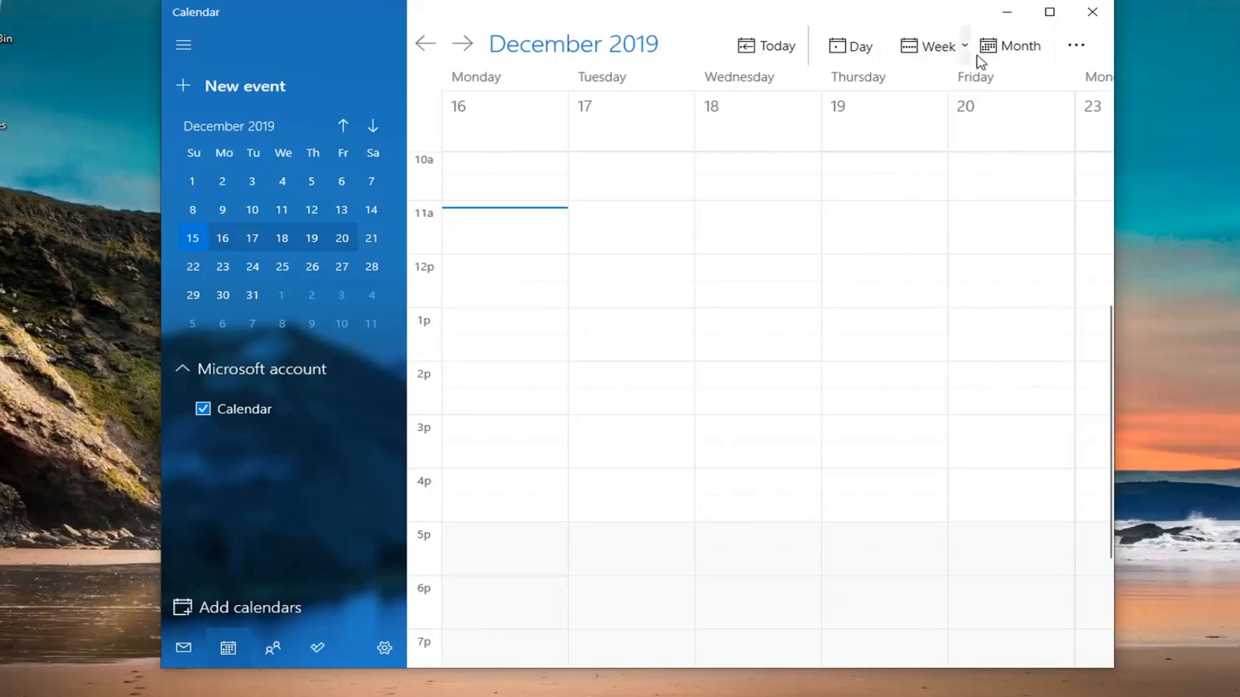
left_click(937, 45)
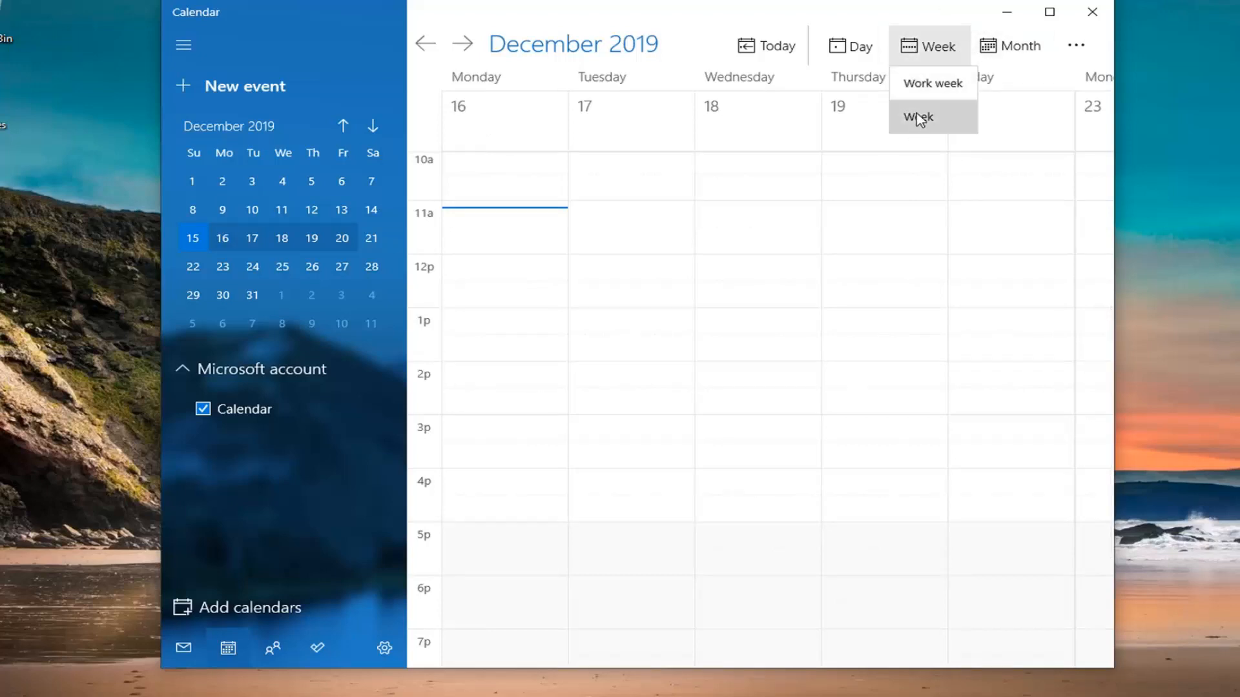
left_click(918, 116)
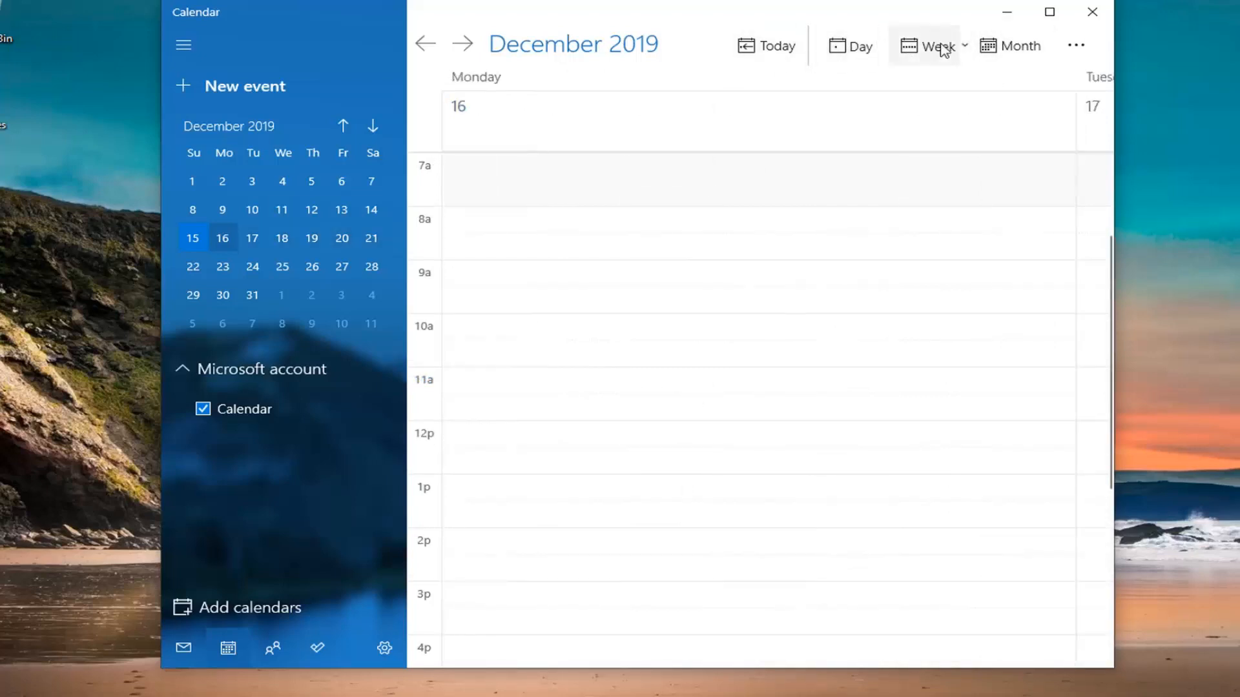
Return to the December 2019 month view and close the Calendar app.
left_click(1019, 45)
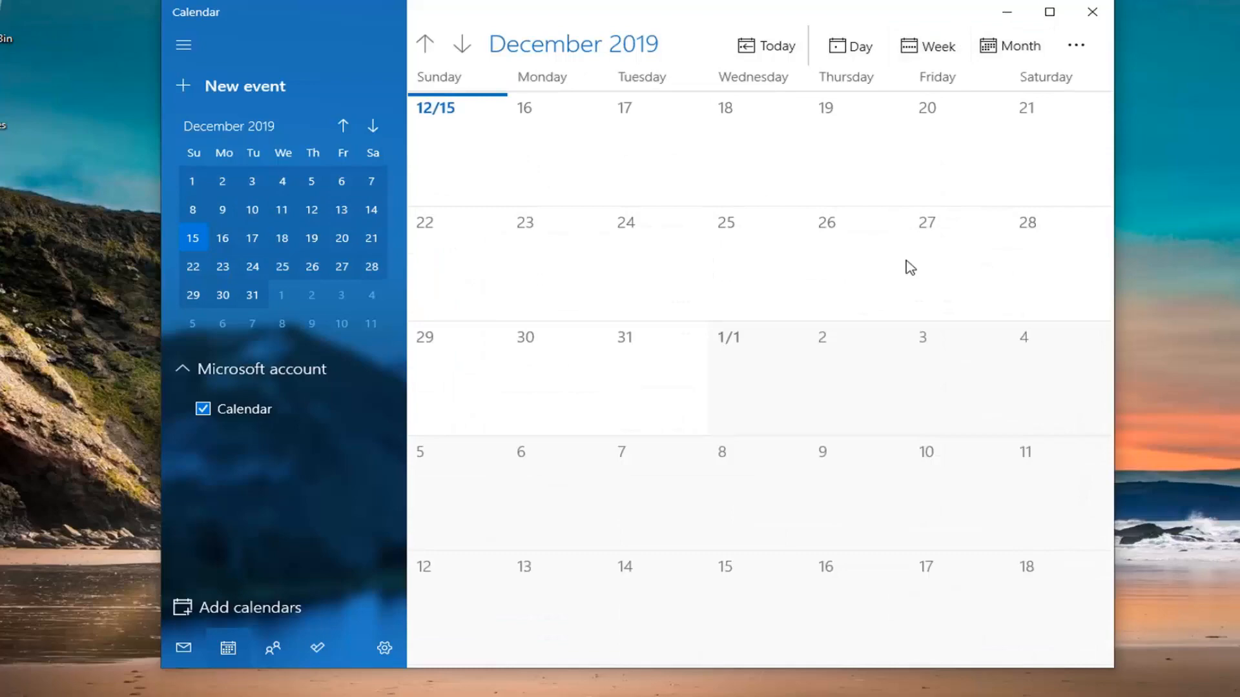
mouse_move(1093, 13)
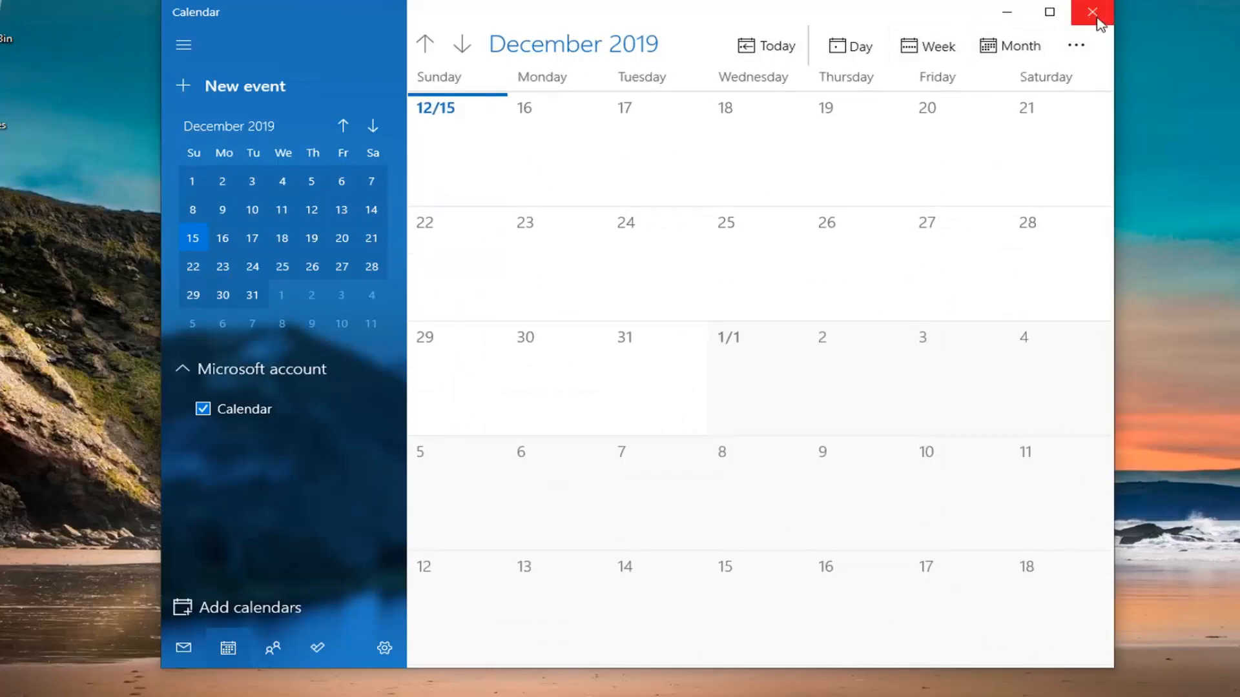
left_click(1092, 13)
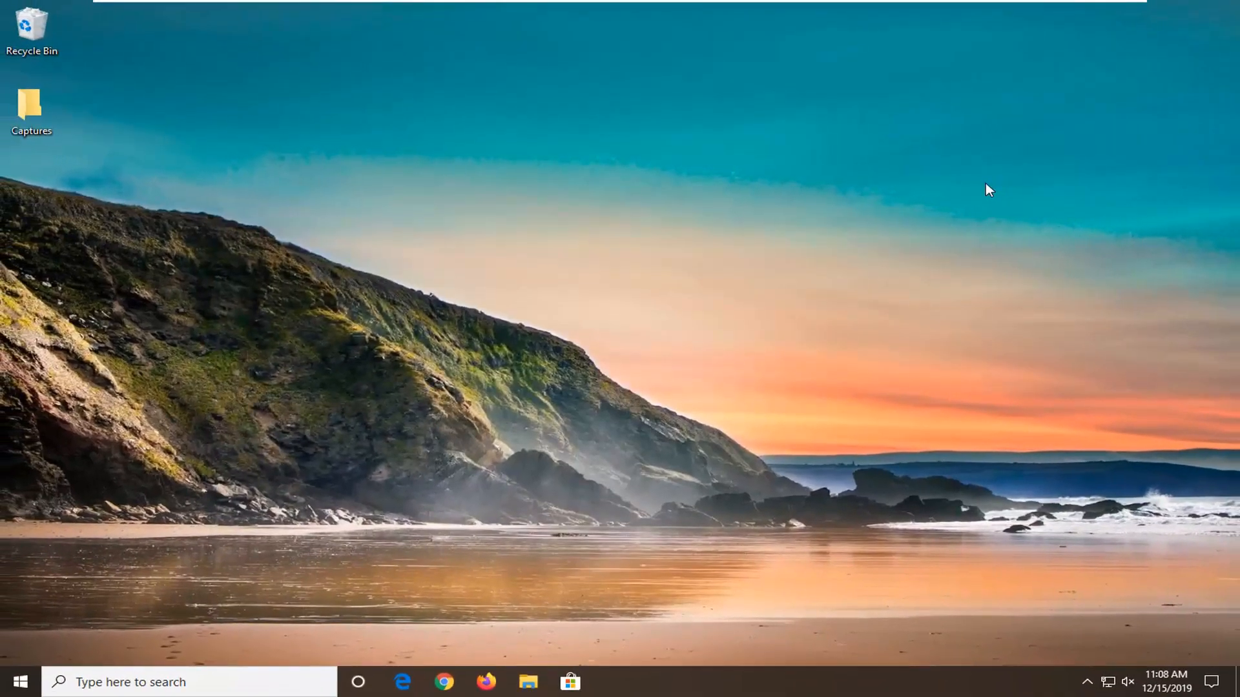